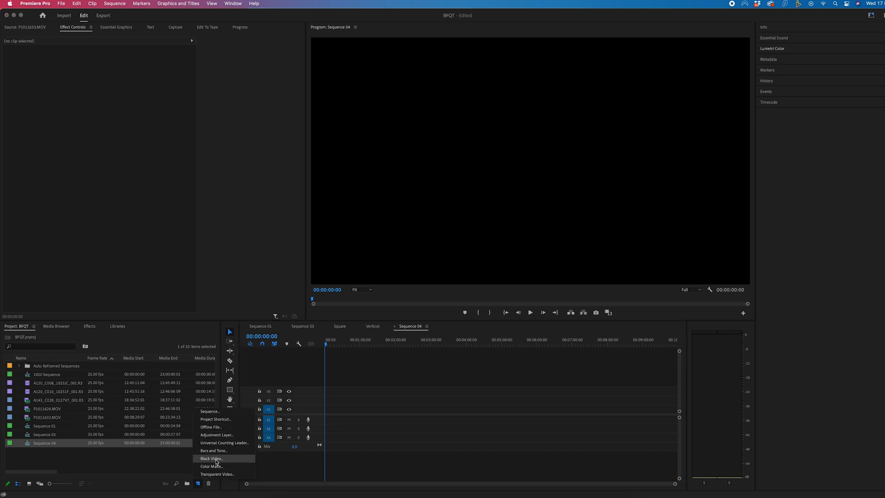
# Step: Create a Black Video clip and place it on Sequence 04's V1 track, about ten seconds long
pyautogui.click(211, 457)
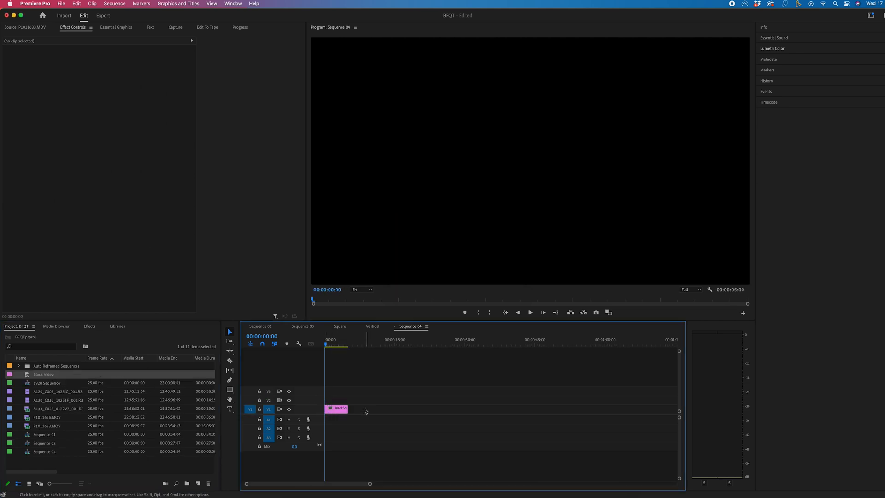
pyautogui.click(510, 339)
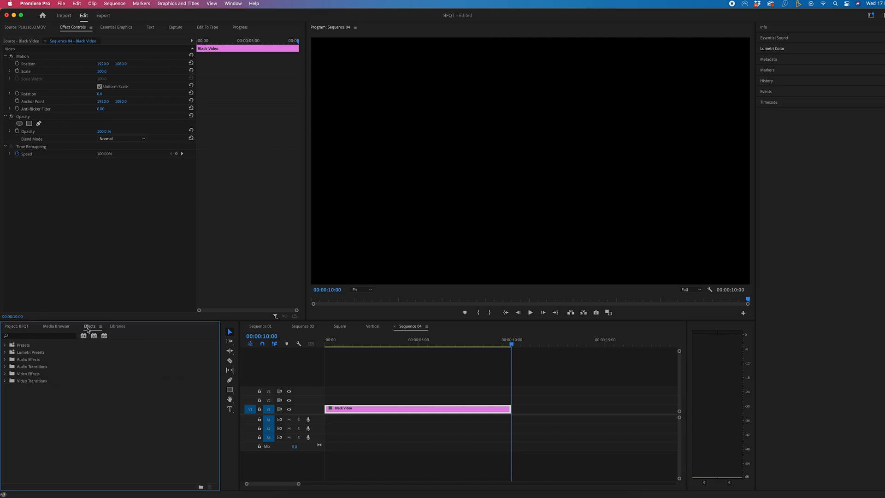
# Step: Show the Effects panel and search it for '4 co' to find 4-Color Gradient
pyautogui.click(232, 4)
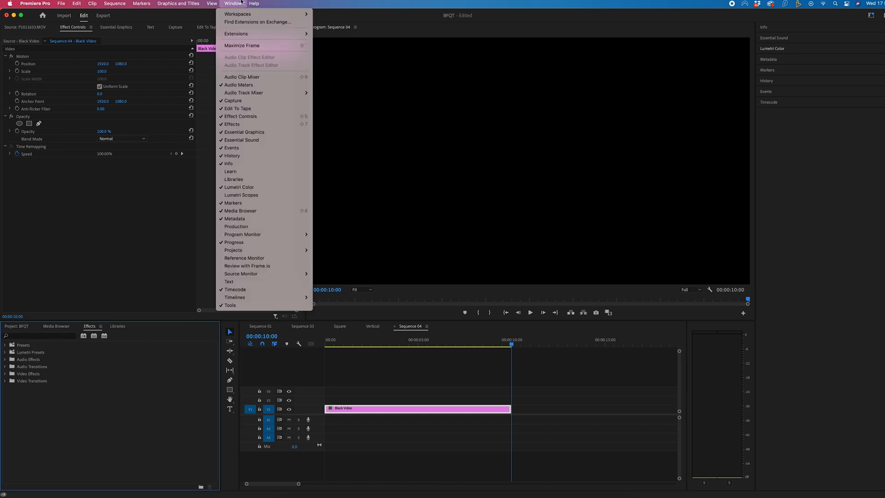
pyautogui.moveTo(233, 124)
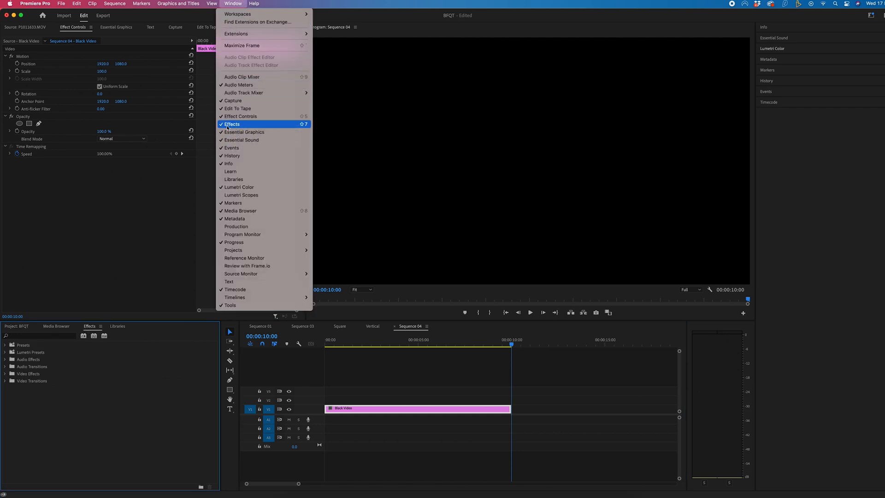
pyautogui.click(232, 123)
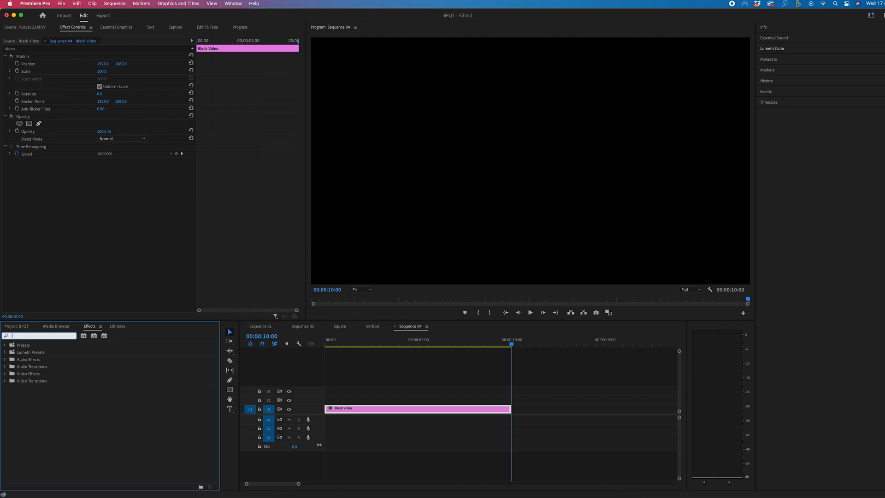
pyautogui.write('4 col')
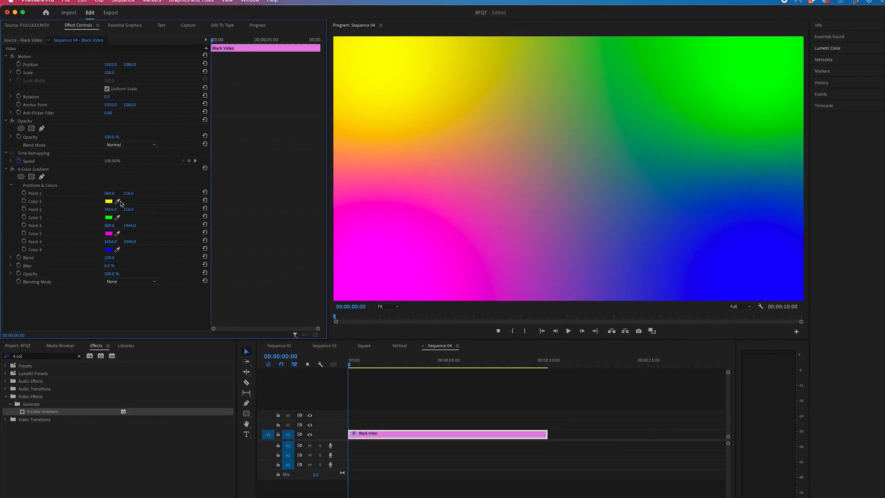
# Step: Apply 4-Color Gradient to the Black Video clip and set its first colour to blue
pyautogui.click(113, 201)
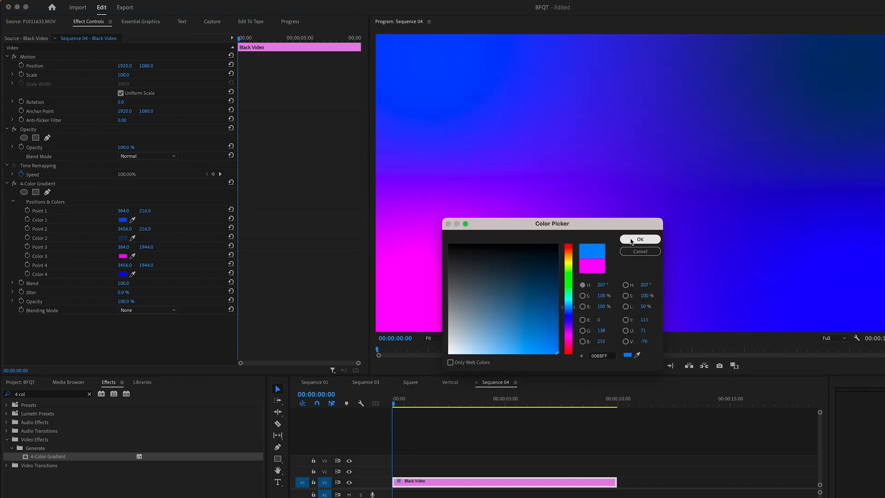
pyautogui.click(640, 239)
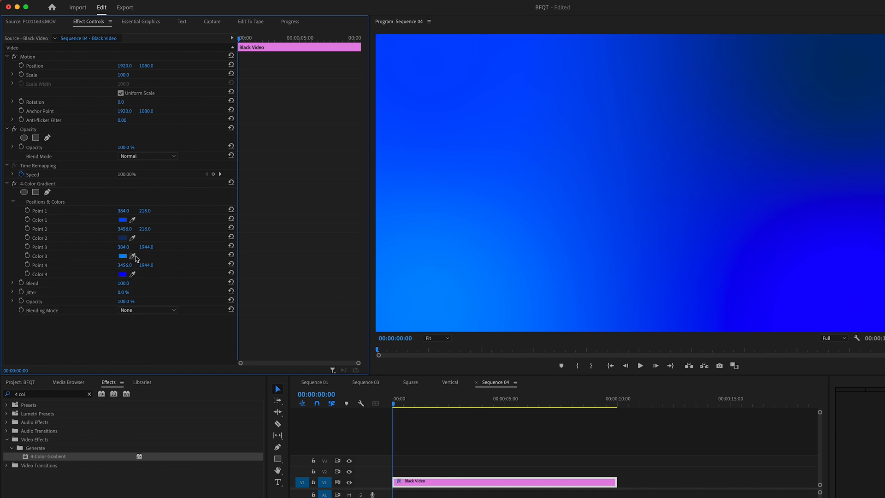
pyautogui.moveTo(448, 80)
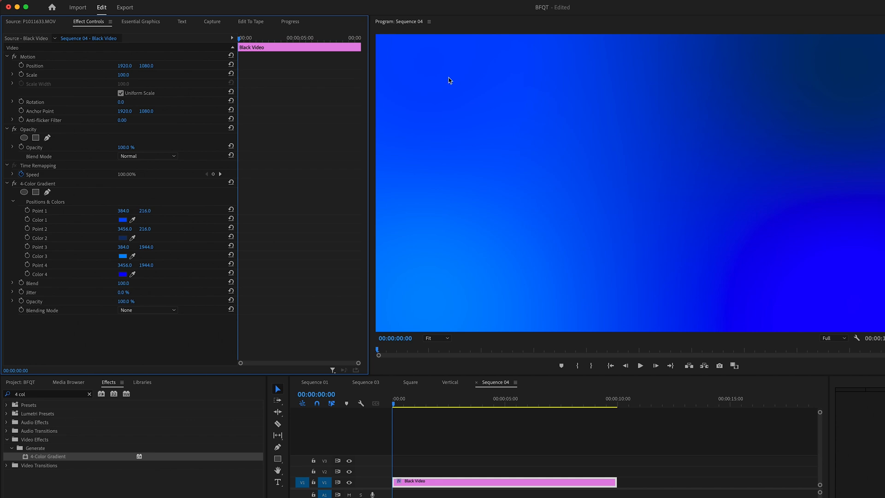
pyautogui.moveTo(26, 211)
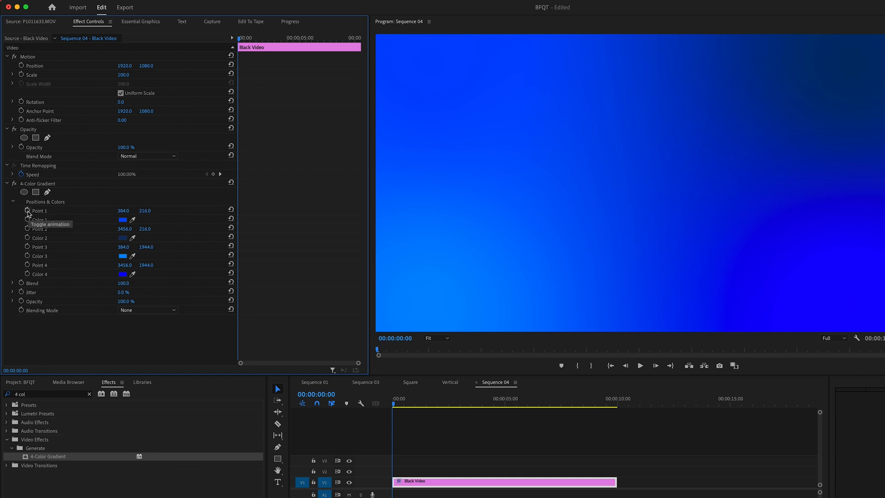
# Step: Enable keyframing on the first and second gradient points of 4-Color Gradient
pyautogui.click(26, 210)
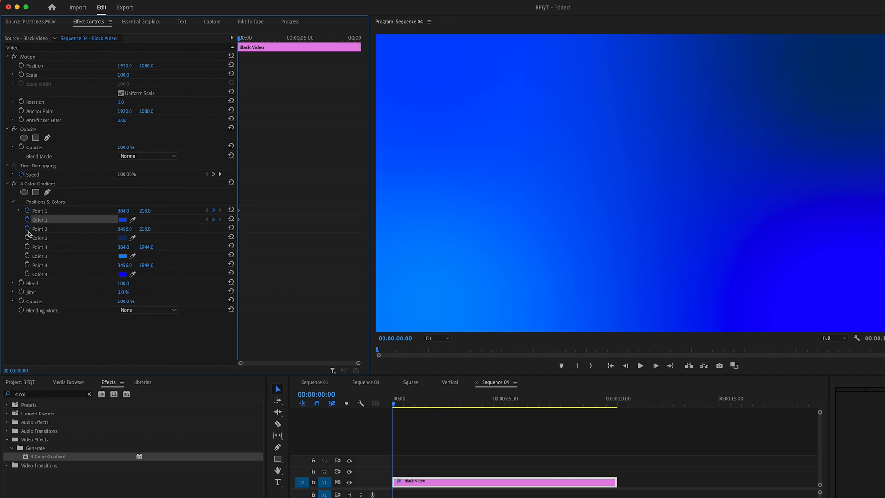
pyautogui.click(39, 247)
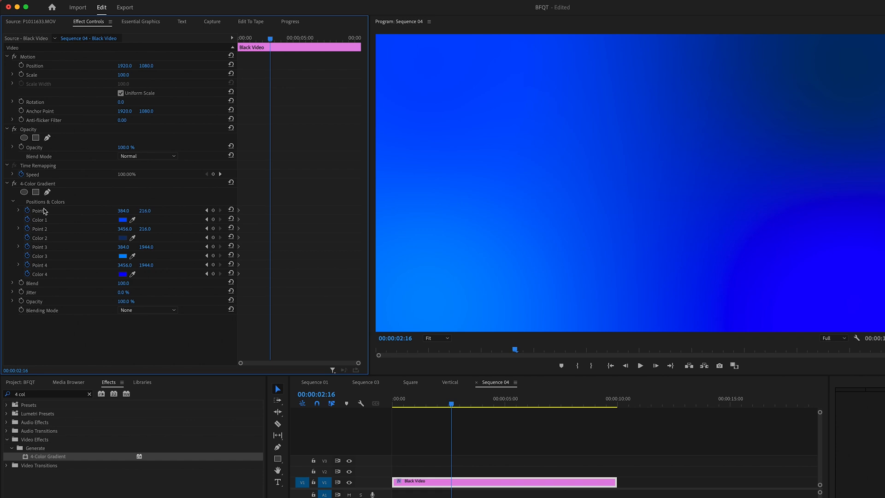
# Step: Reposition the gradient point handles at 00:00:02:16 and begin changing the first colour to red
pyautogui.click(37, 183)
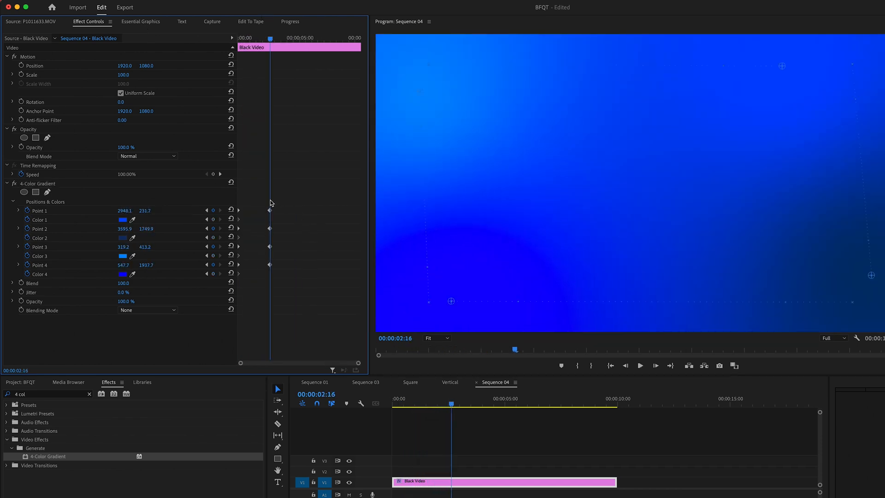
pyautogui.click(122, 219)
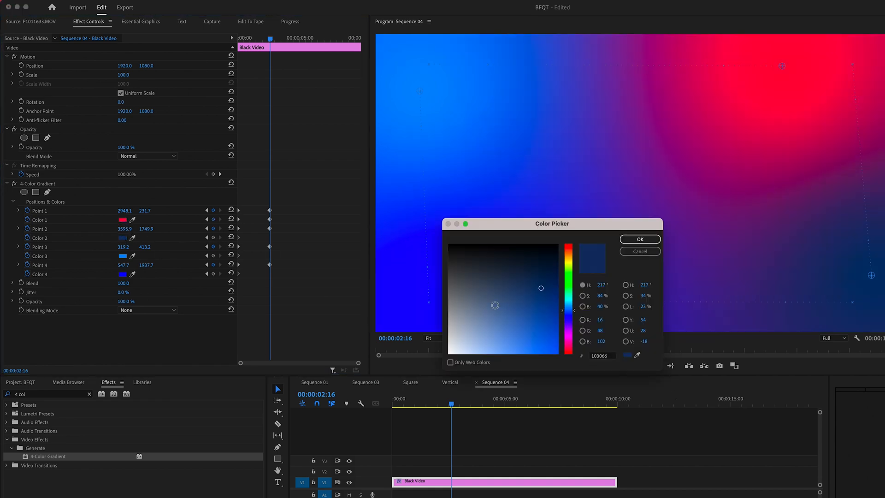
# Step: Set the second, third and fourth gradient colours to dark red, red and violet at the second keyframe
pyautogui.click(569, 248)
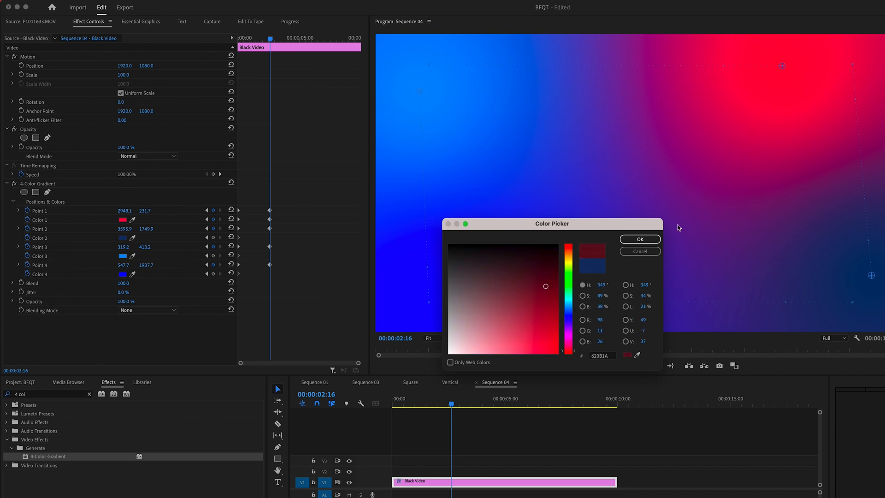
pyautogui.click(568, 308)
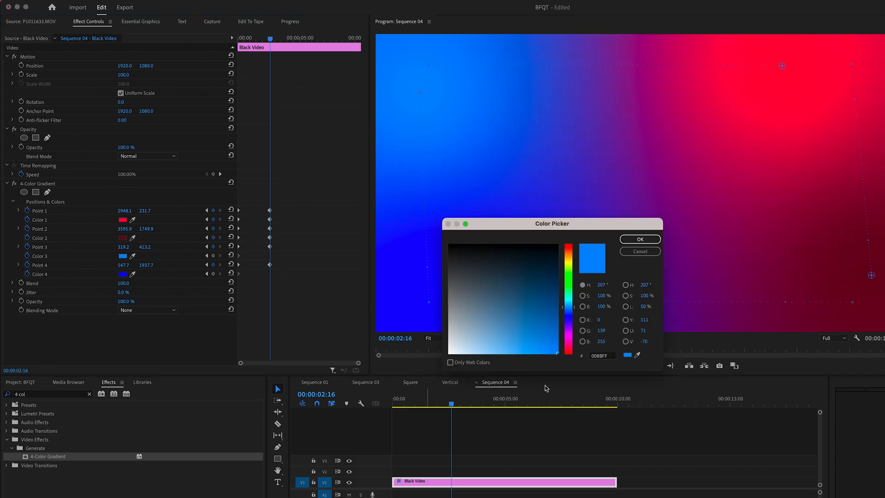
pyautogui.click(640, 239)
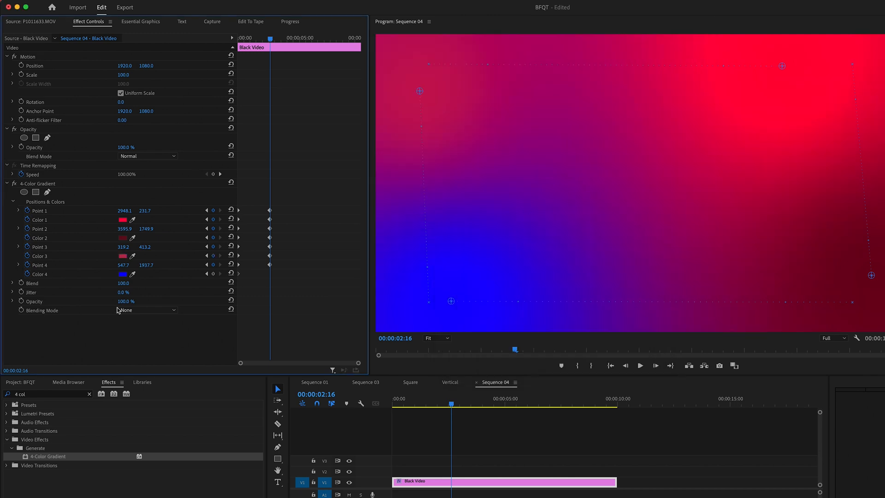
pyautogui.click(123, 275)
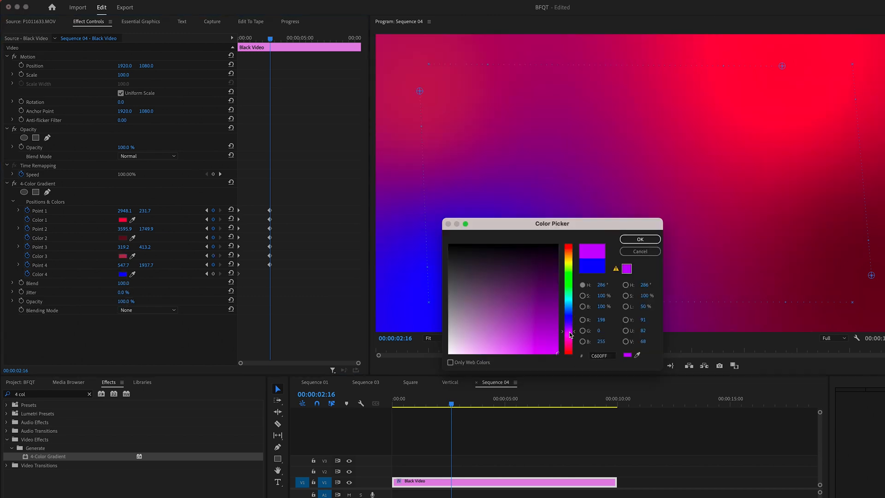
pyautogui.click(640, 239)
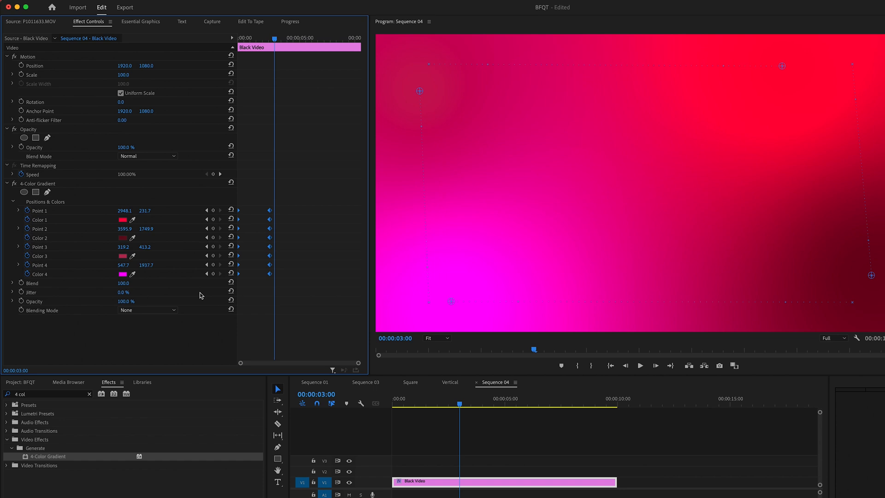
pyautogui.moveTo(285, 35)
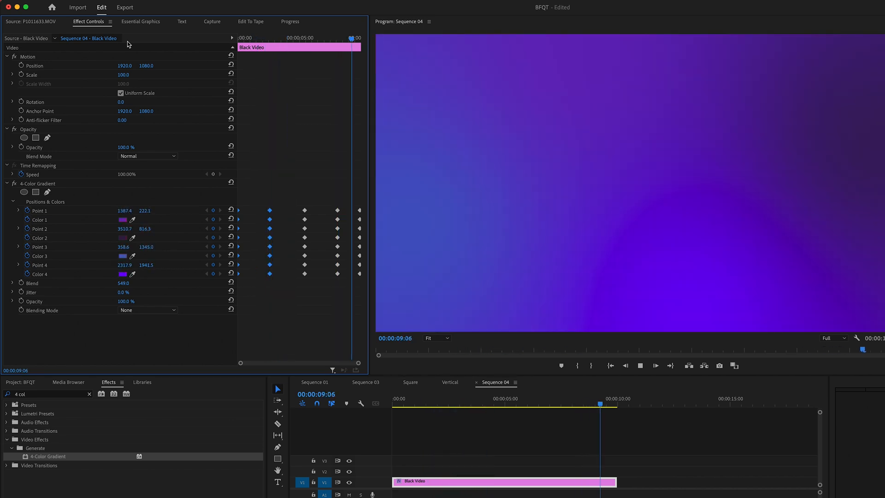
# Step: Jump to 00:00:10:00 so the final gradient keyframe can match the starting blues
pyautogui.click(617, 398)
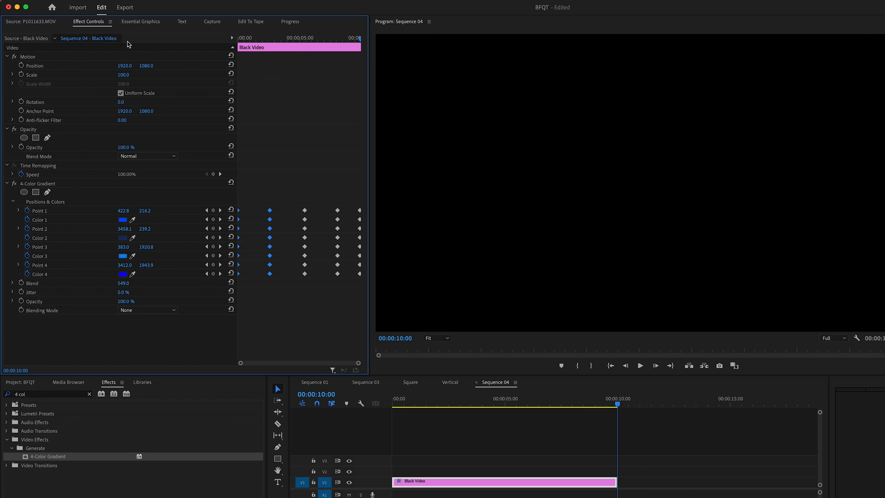